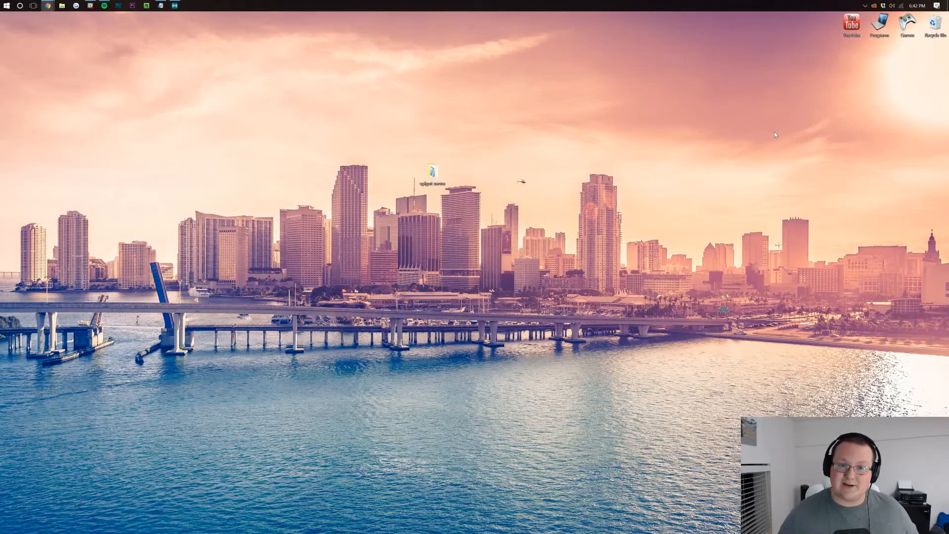
pyautogui.moveTo(707, 106)
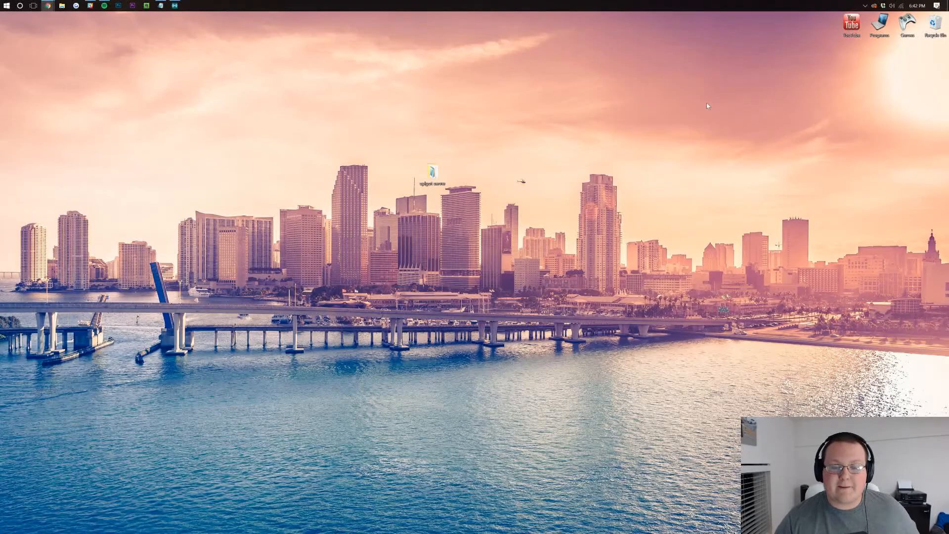
# Drag toward the SuperTrails tab and scroll the SpigotMC resources page.
pyautogui.moveTo(432, 172); pyautogui.dragTo(461, 97)
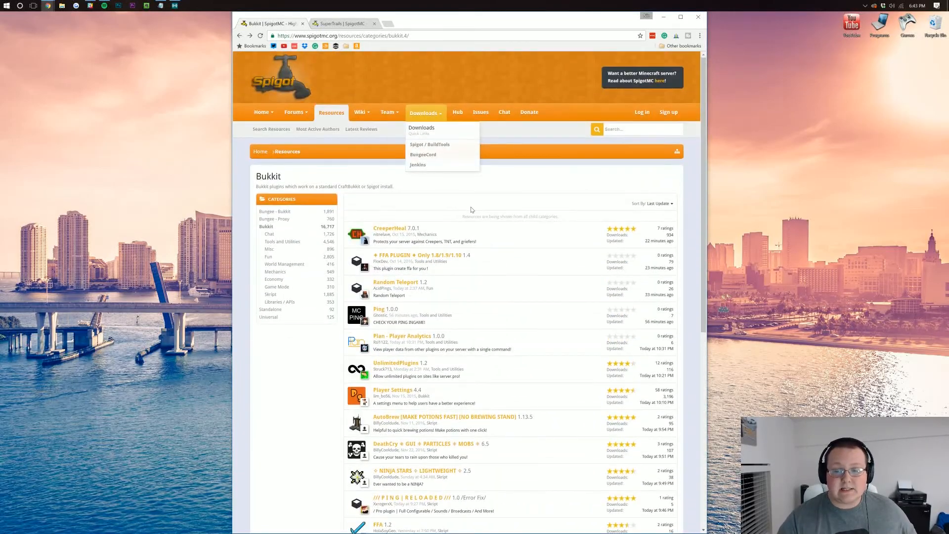
pyautogui.scroll(-3)
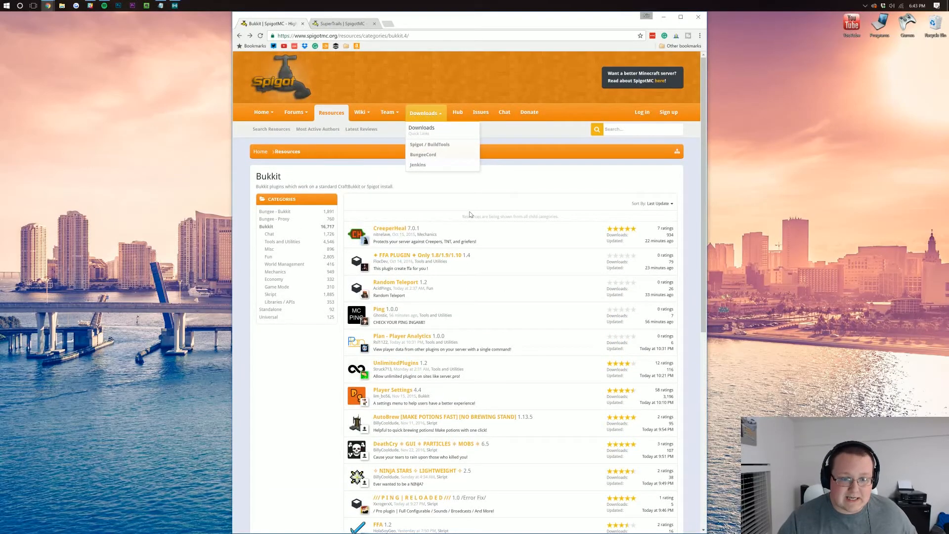
pyautogui.moveTo(275, 271)
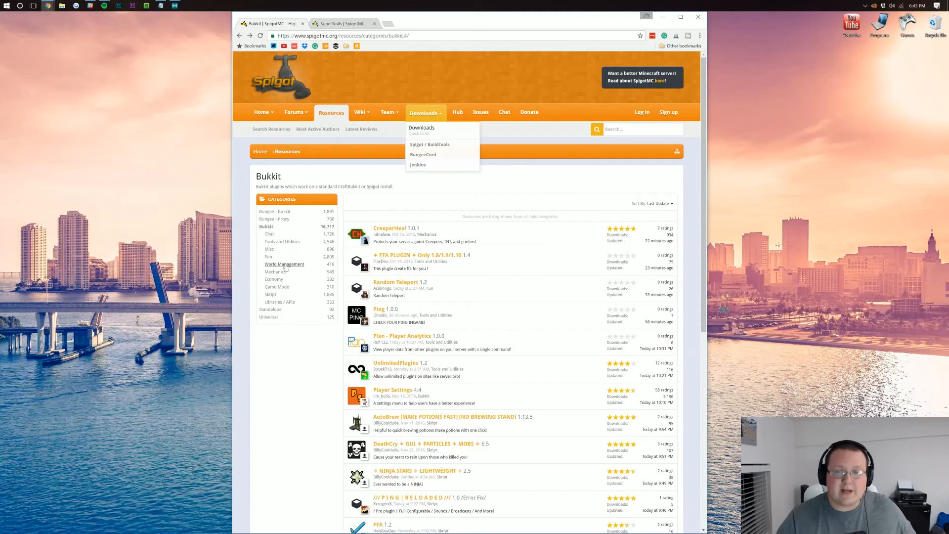
pyautogui.moveTo(430, 145)
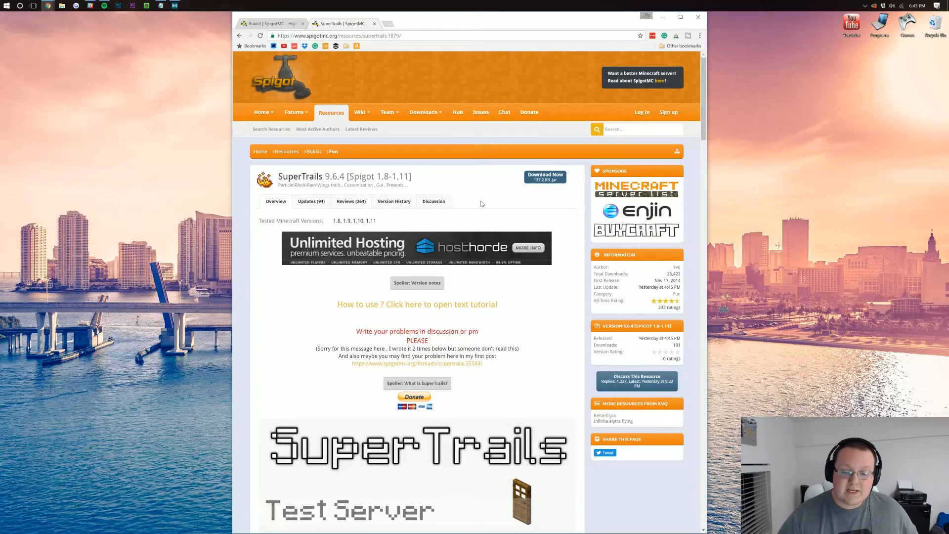
# Download the SuperTrails jar and keep it past the harmful-file warning.
pyautogui.scroll(-3)
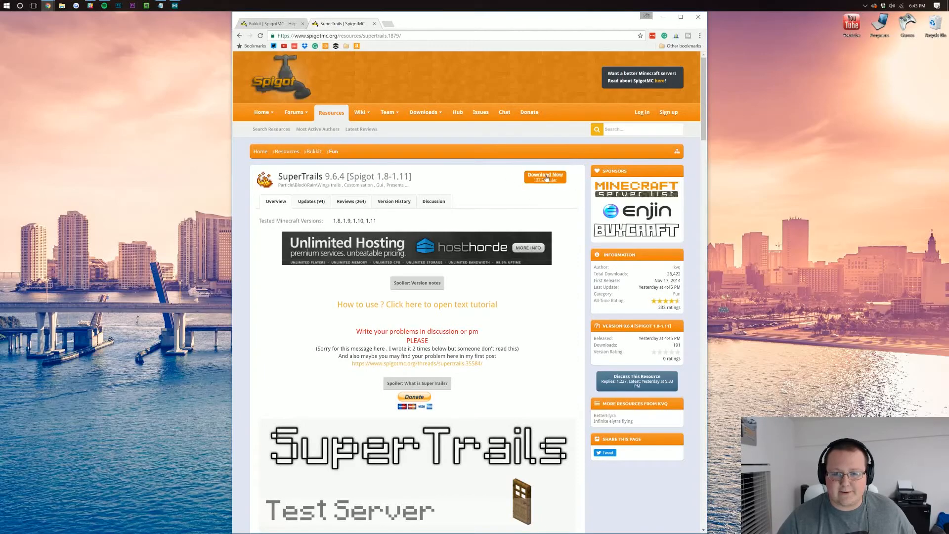
pyautogui.click(544, 176)
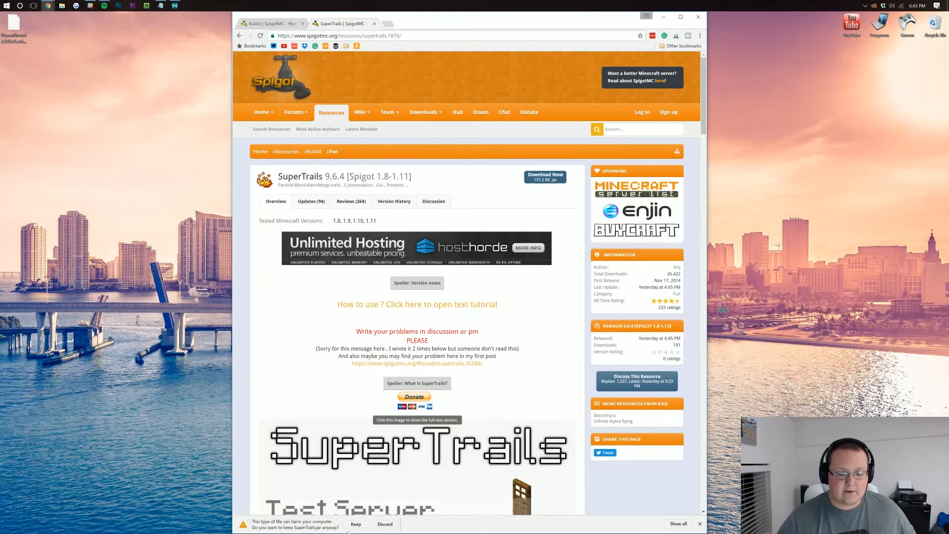
pyautogui.click(356, 524)
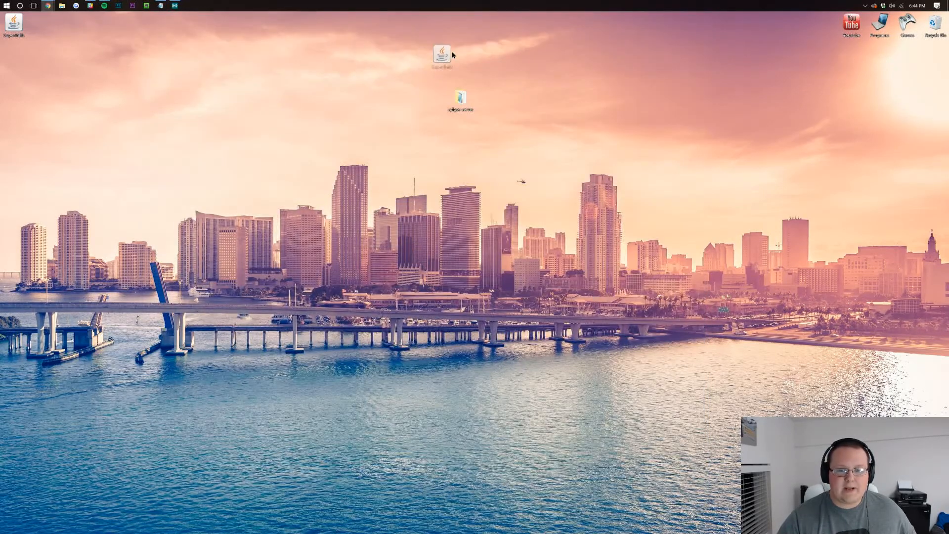
# Drag SuperTrails.jar into the spigot server's plugins folder and relaunch the server.
pyautogui.doubleClick(460, 99)
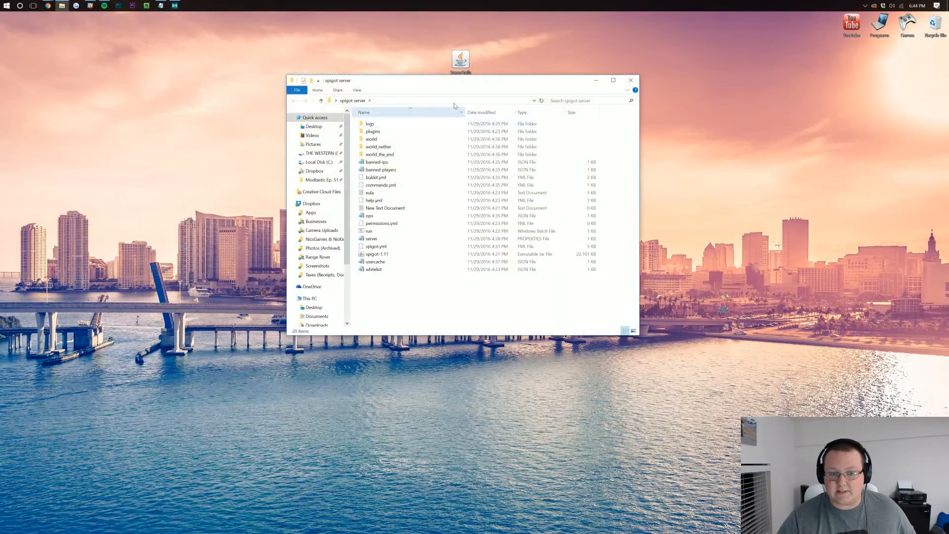
pyautogui.doubleClick(372, 131)
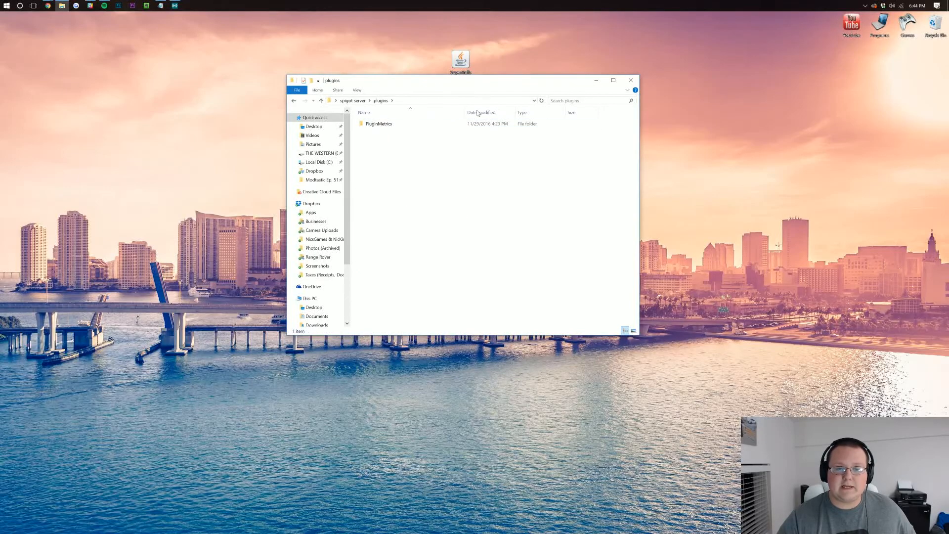
pyautogui.moveTo(461, 59); pyautogui.dragTo(440, 175)
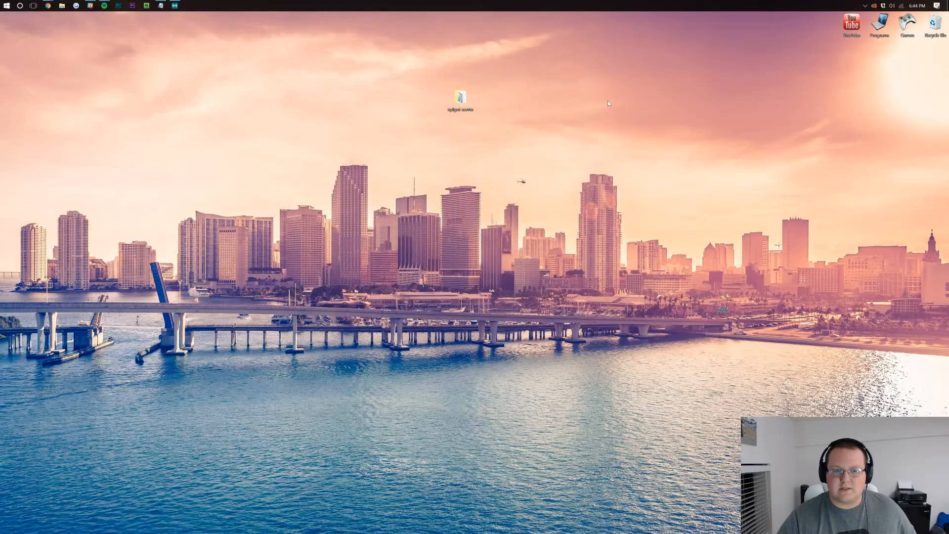
pyautogui.doubleClick(459, 97)
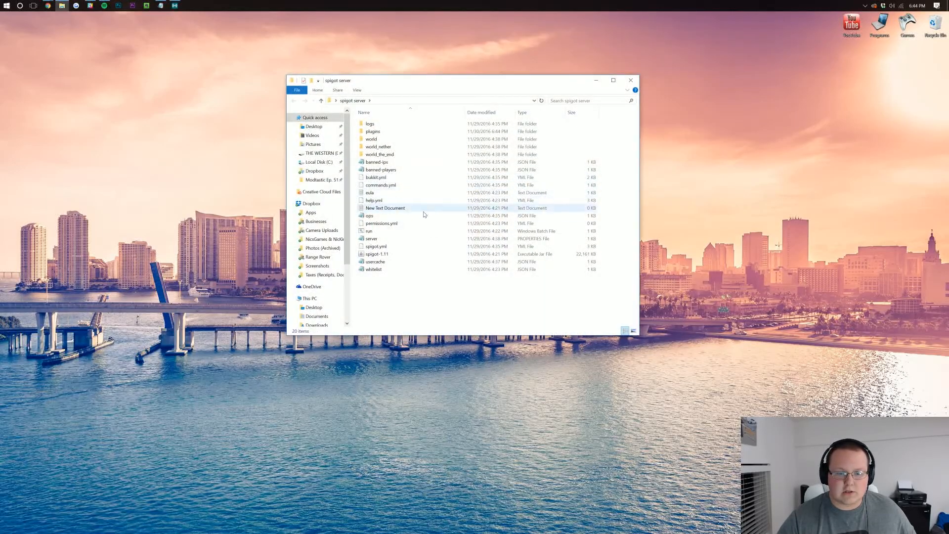
pyautogui.doubleClick(369, 230)
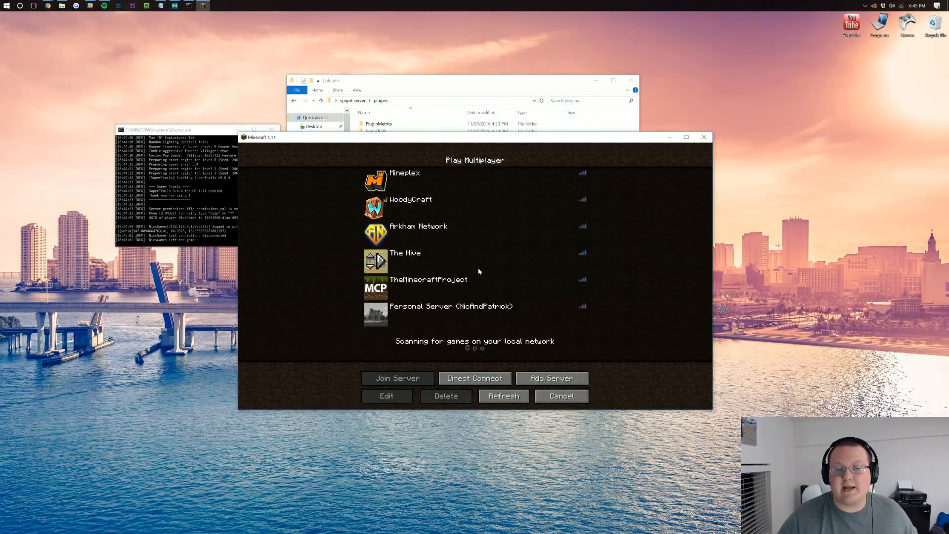
# Direct Connect to 192.168.0.120 and join the server.
pyautogui.click(474, 378)
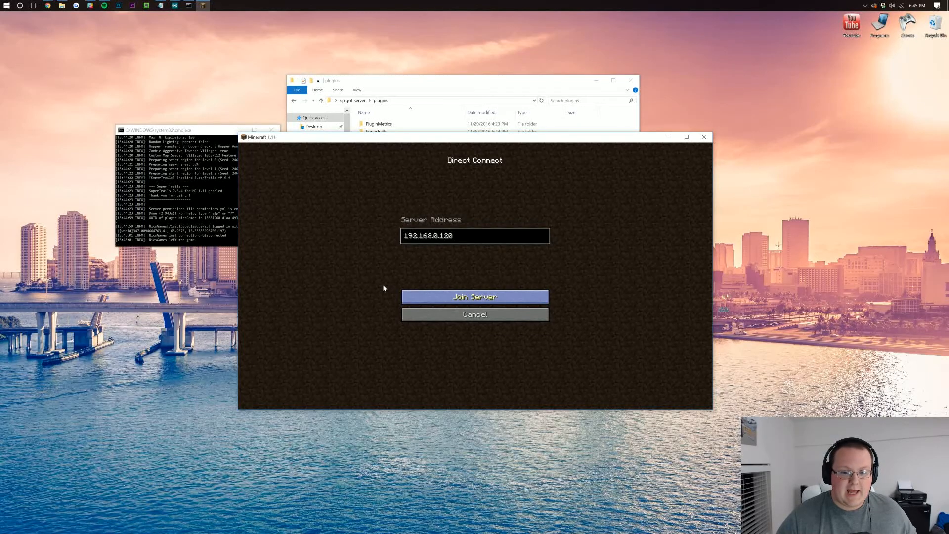
pyautogui.click(474, 297)
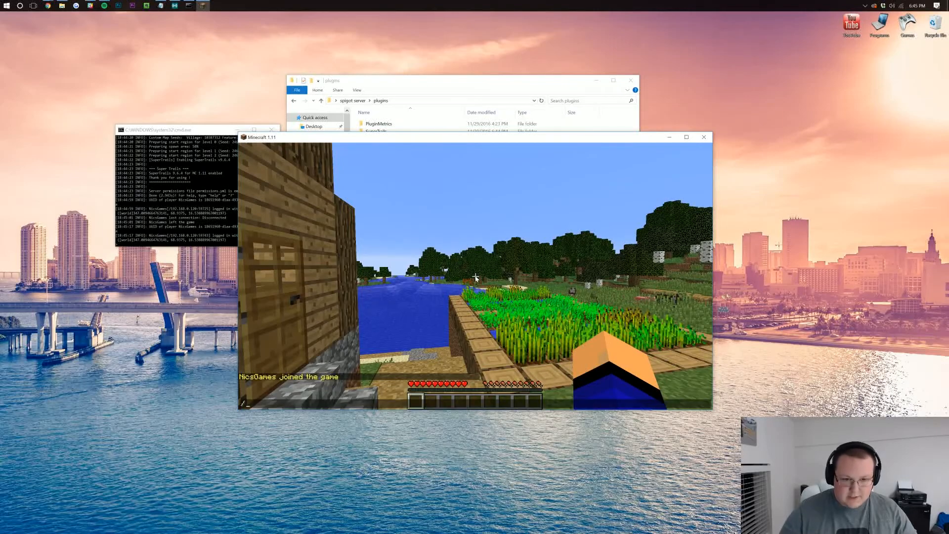
# Run /trails and pick the Angry trail in the Trails GUI.
pyautogui.write('/tra')
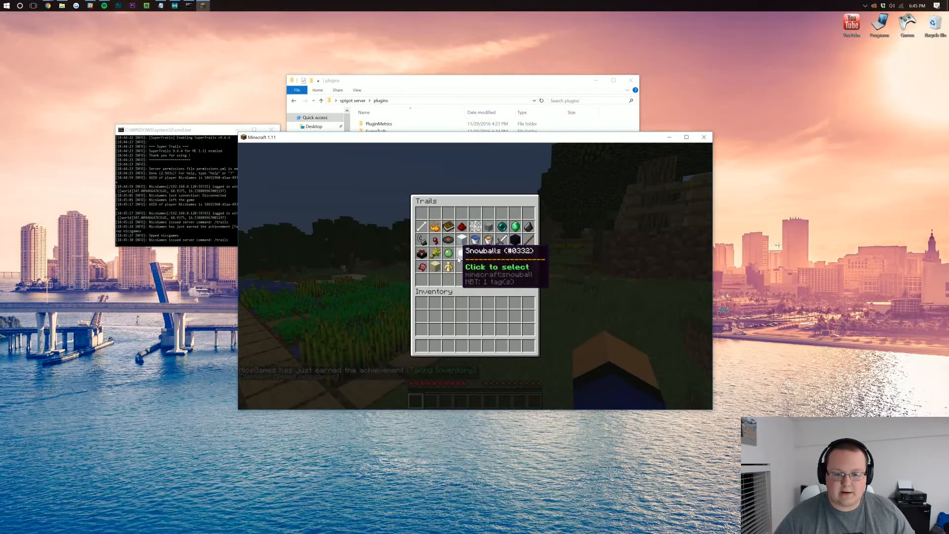
pyautogui.click(462, 253)
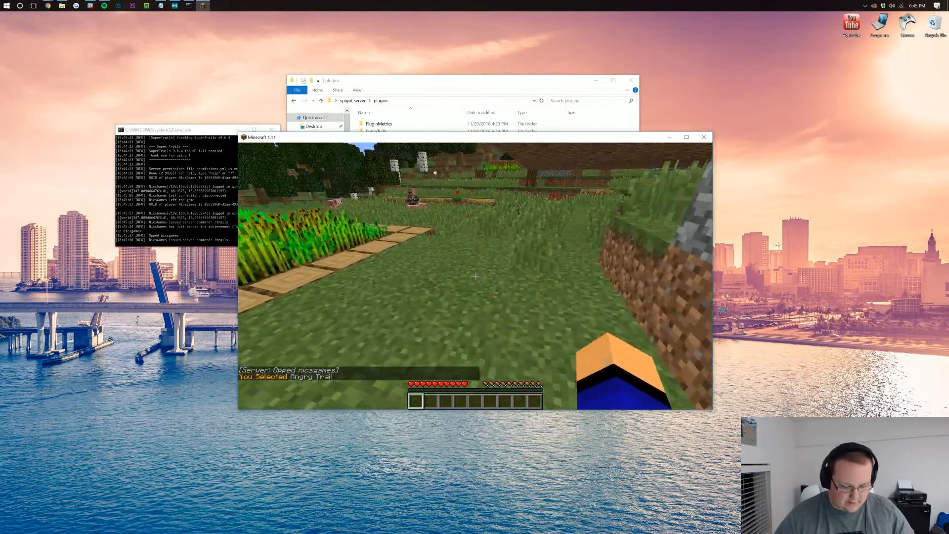